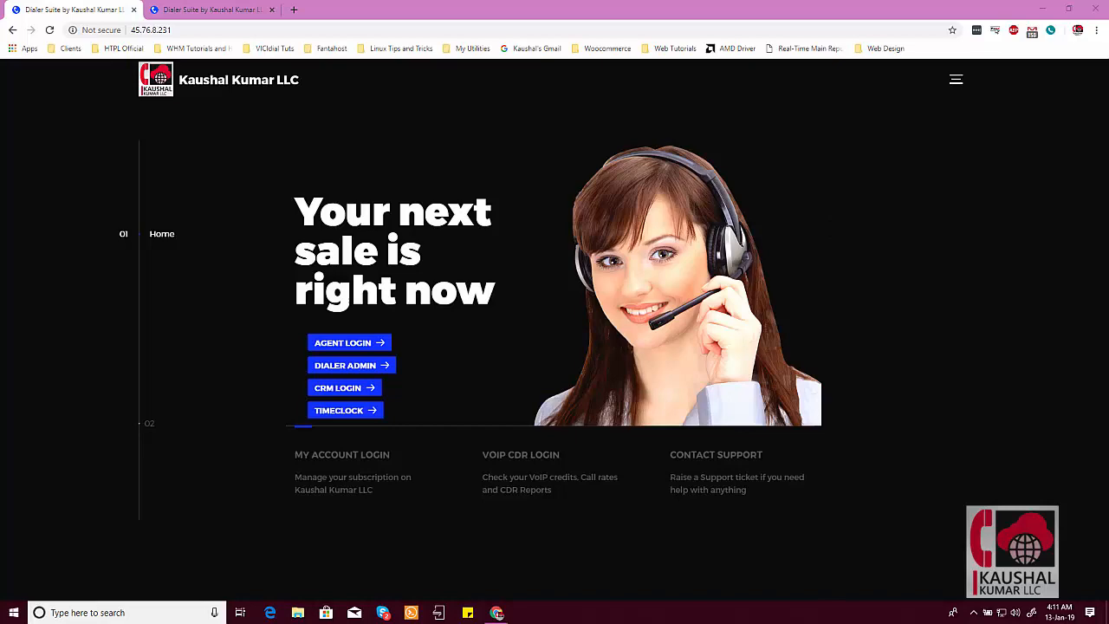
mouse_move(298, 145)
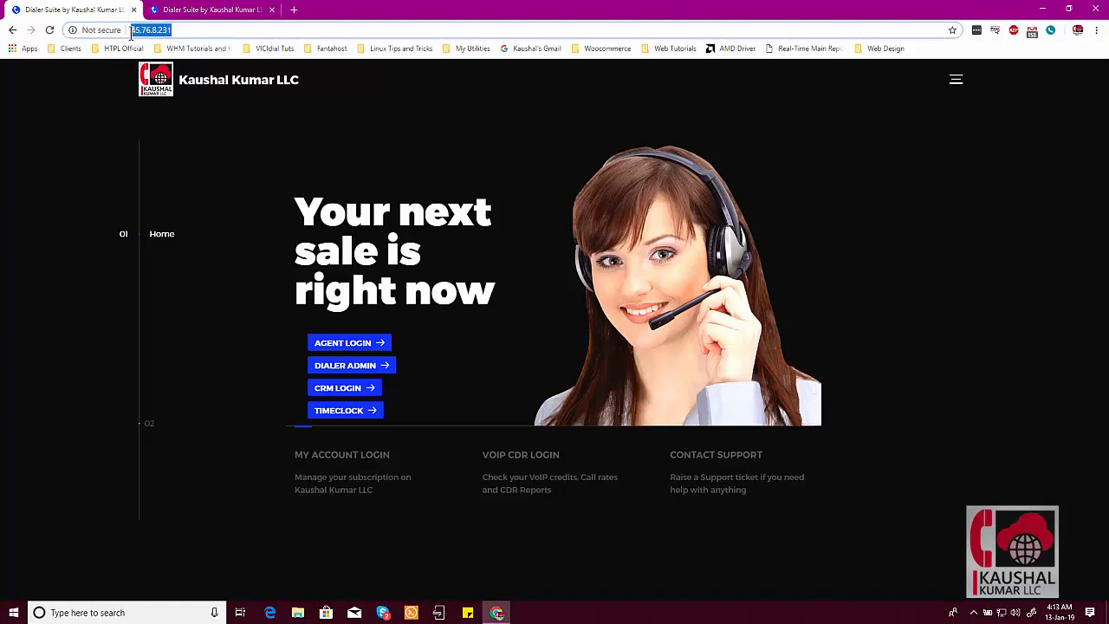
mouse_move(220, 31)
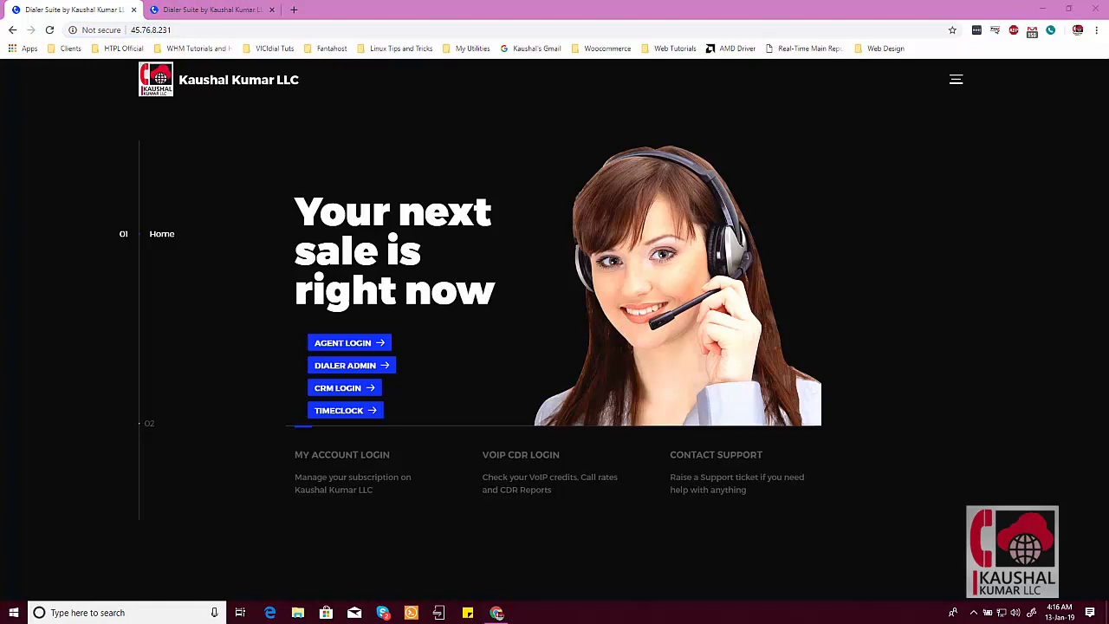
mouse_move(488, 239)
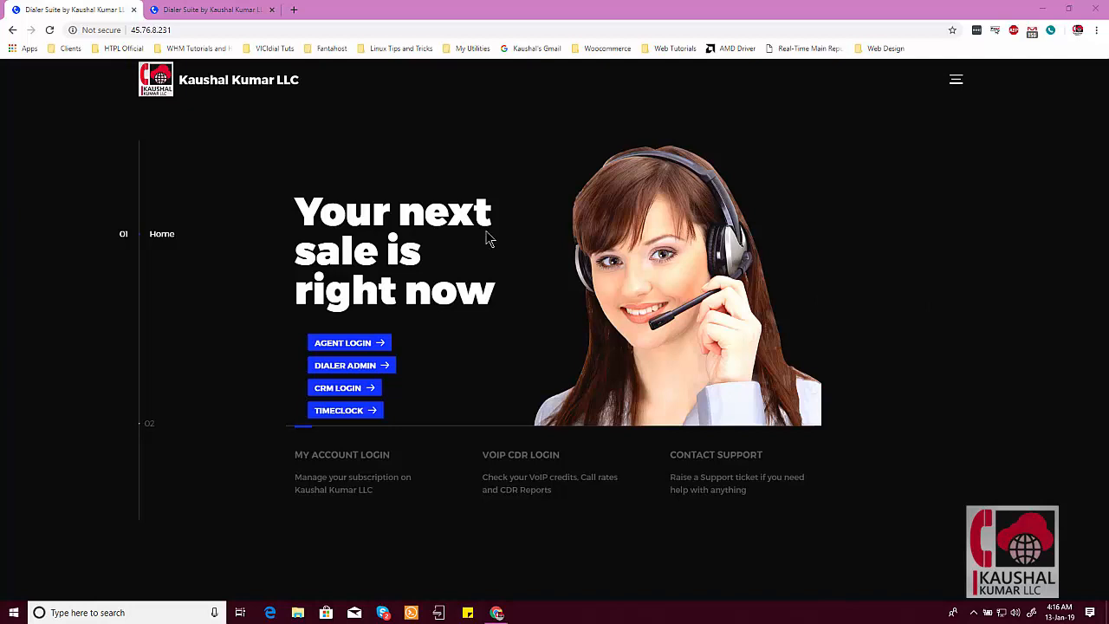
mouse_move(488, 239)
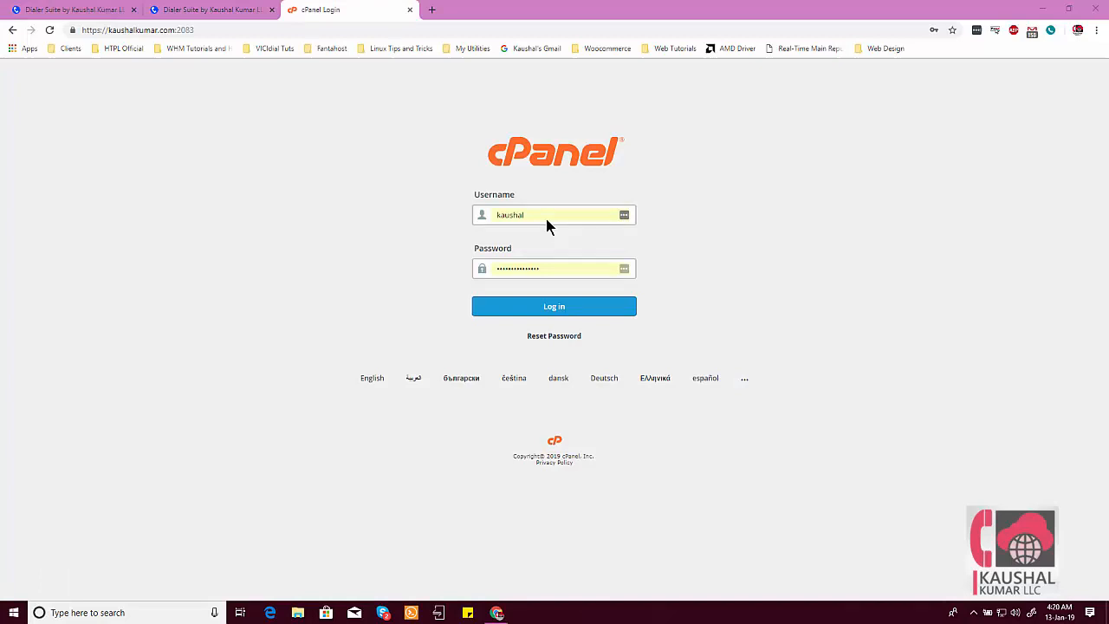
Step: Sign in to cPanel and reach the Zone Editor for kaushalkumar.com via a 'dns' search
left_click(554, 305)
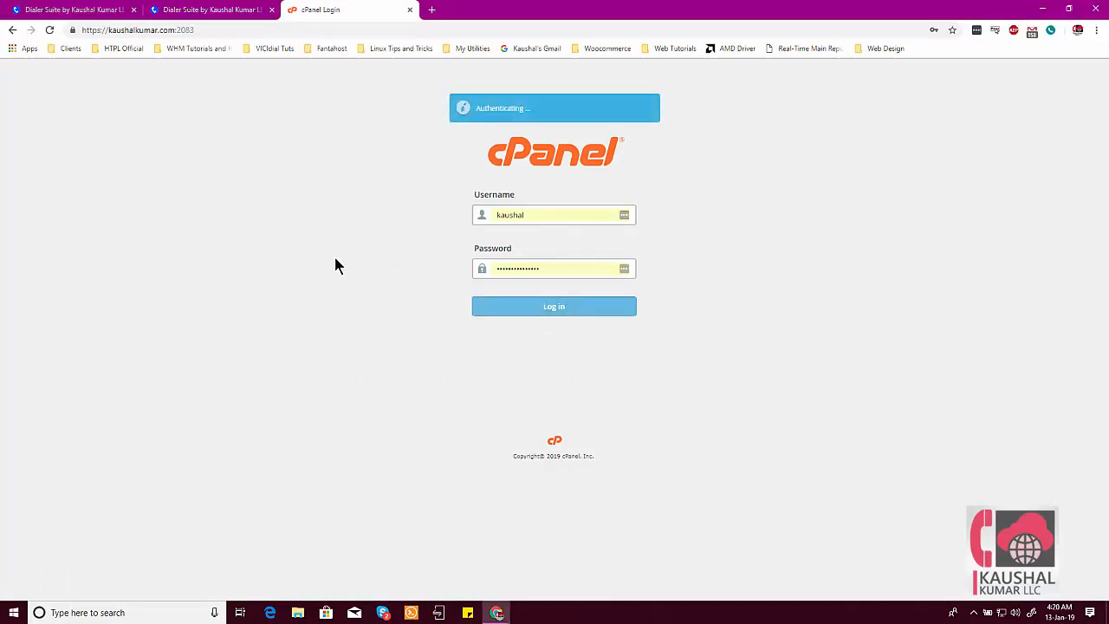
left_click(555, 305)
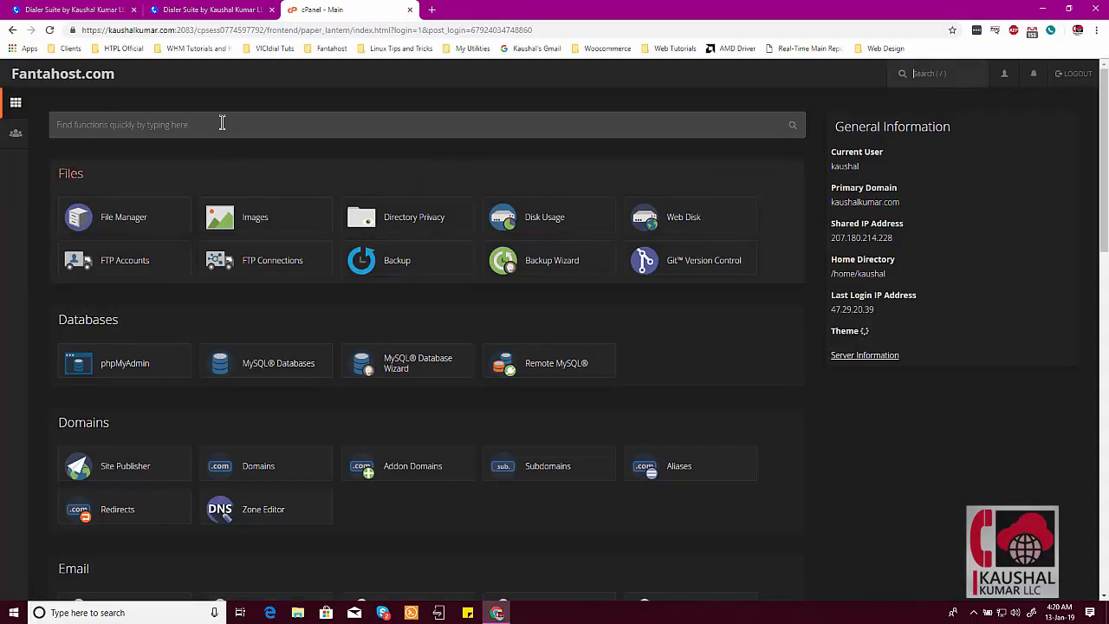
type("dns")
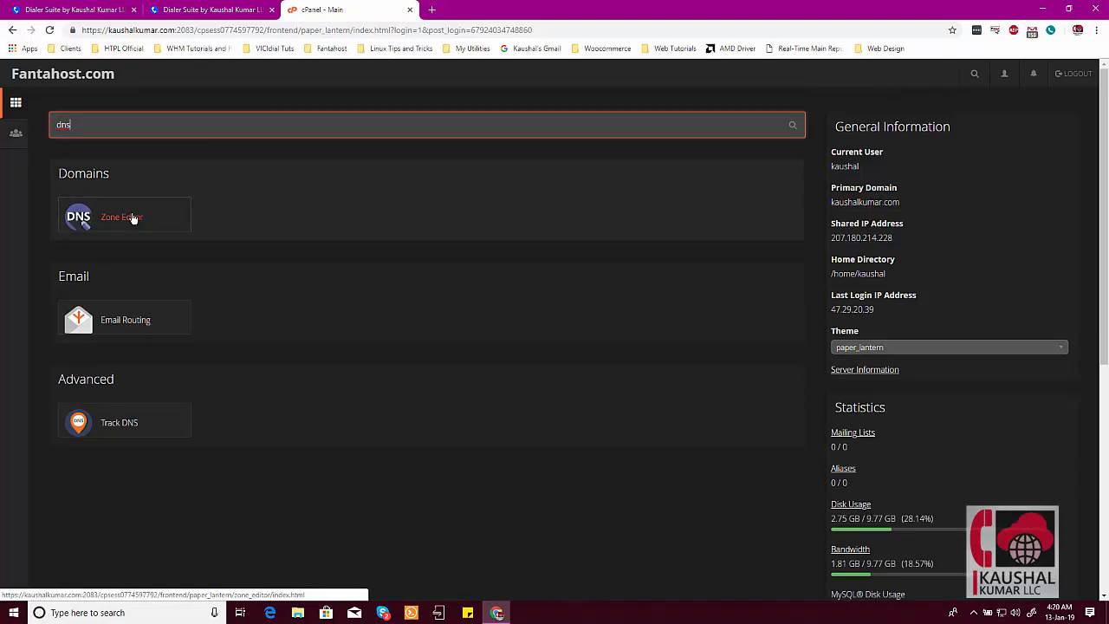
left_click(121, 217)
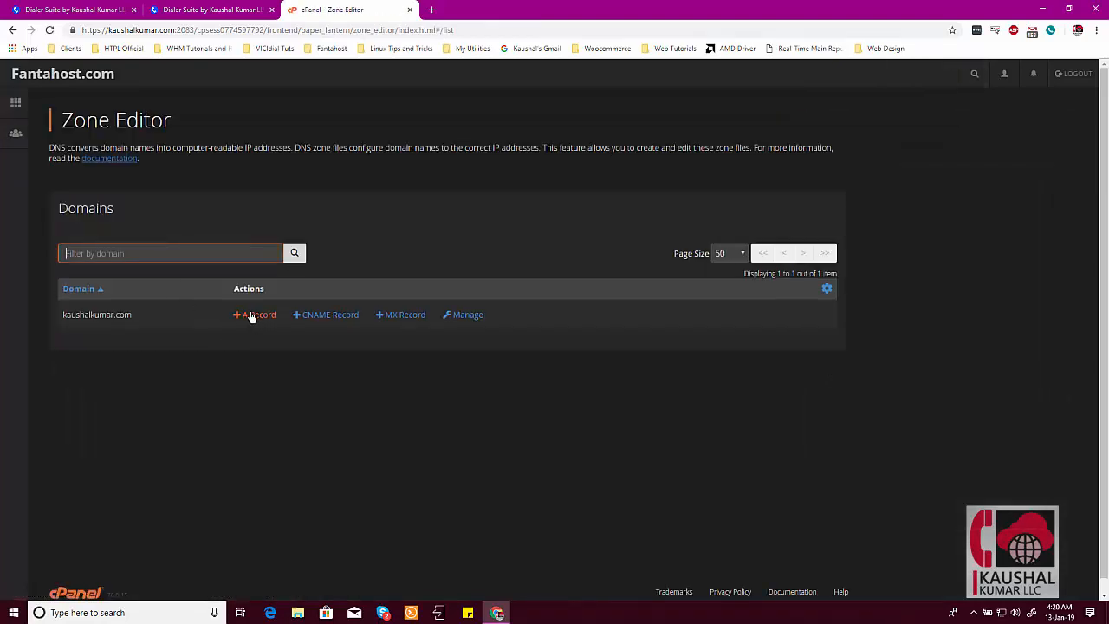
Step: Start a new A record on kaushalkumar.com named phones.kaushalkumar.com
left_click(254, 315)
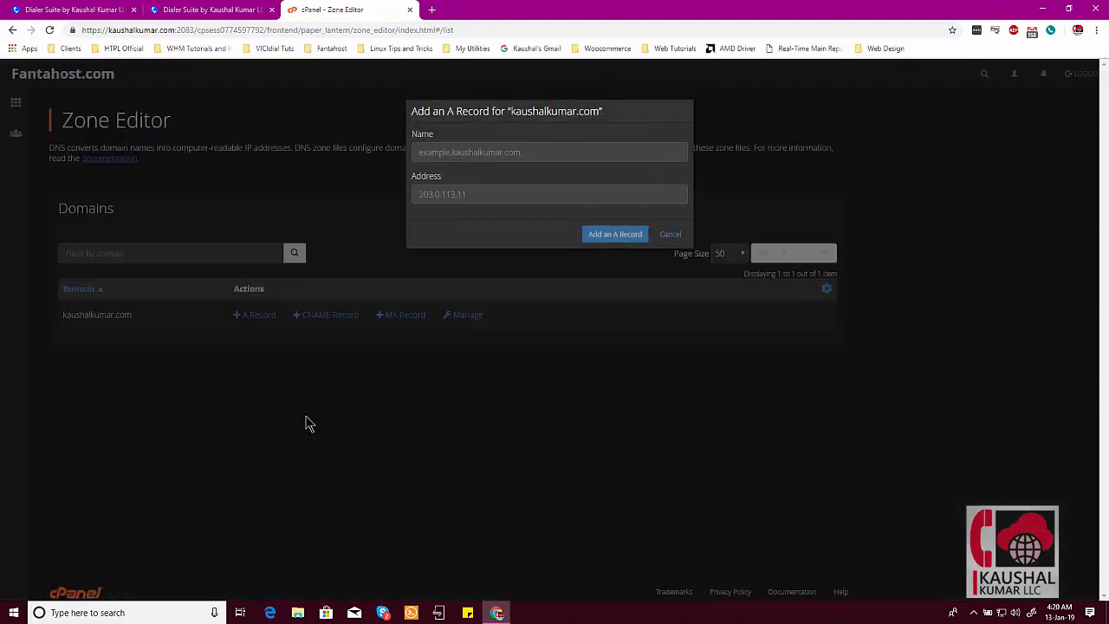
left_click(548, 153)
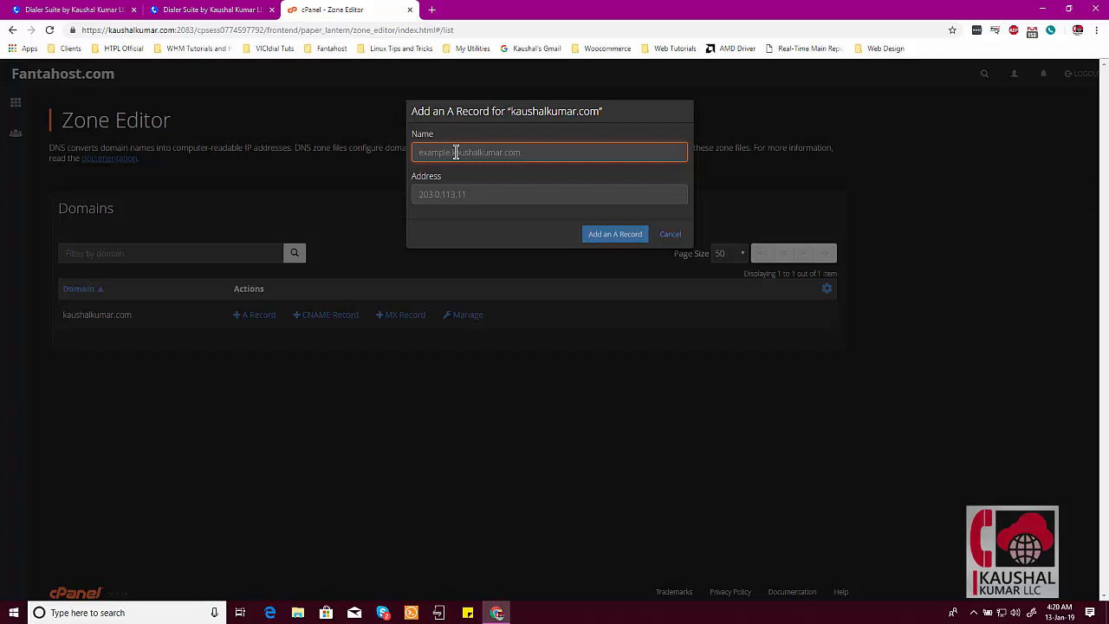
type("phones.ka")
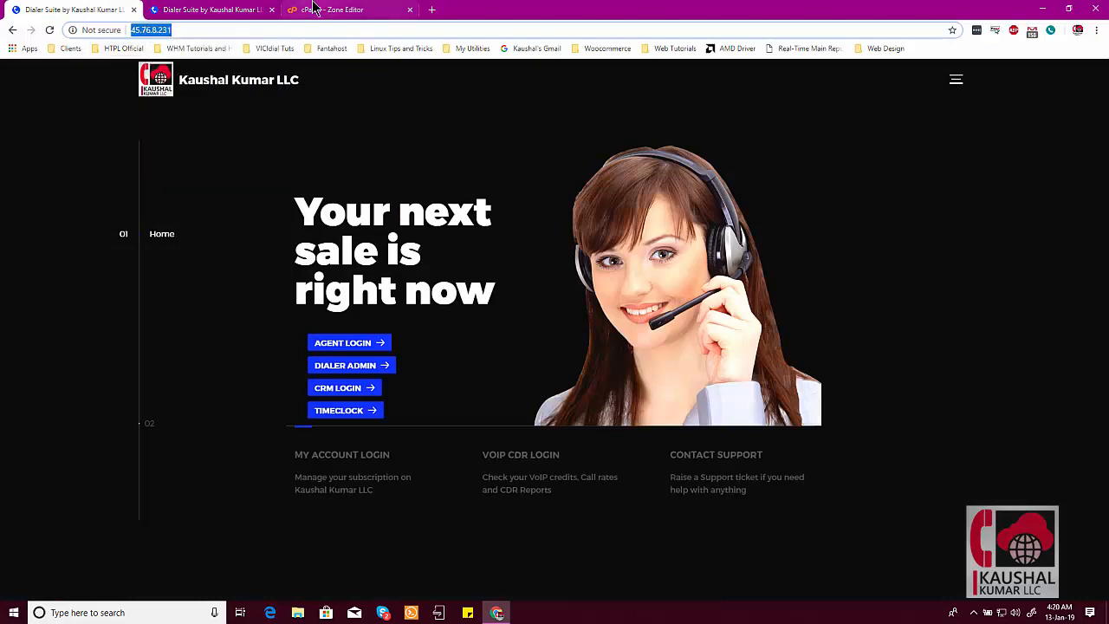
Step: Set the record address to 45.76.8.231 and add the A record
left_click(346, 10)
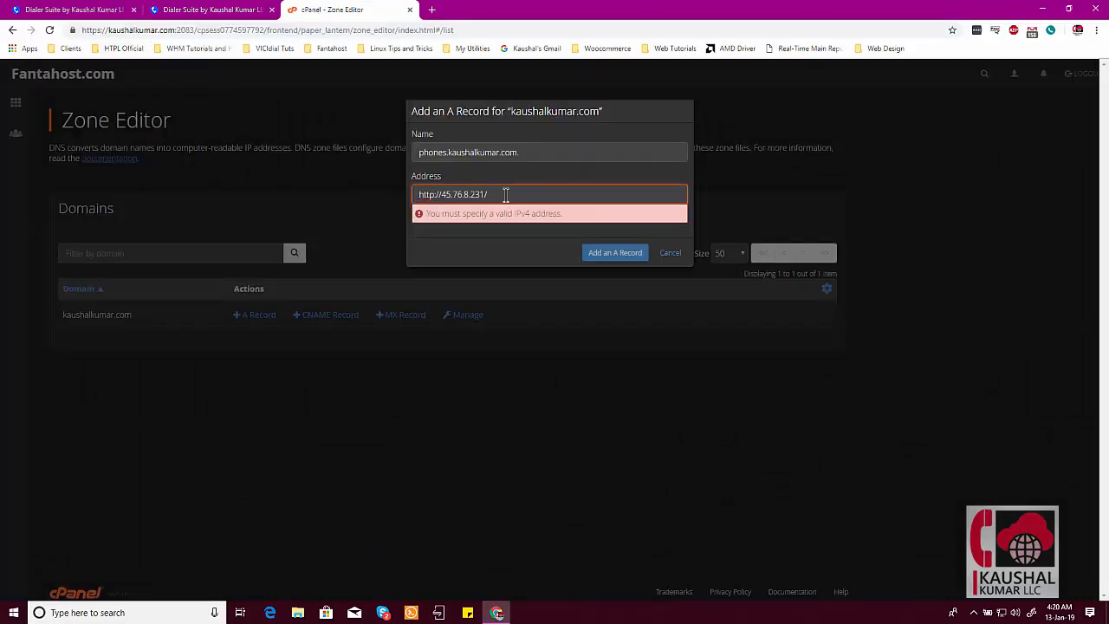
key("Backspace")
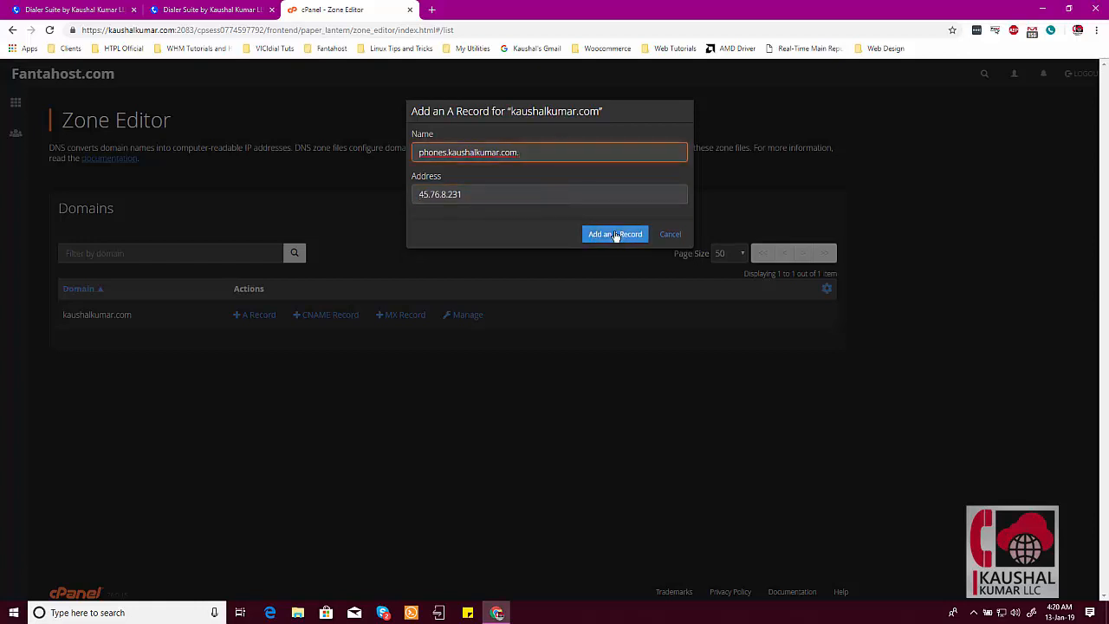
left_click(615, 234)
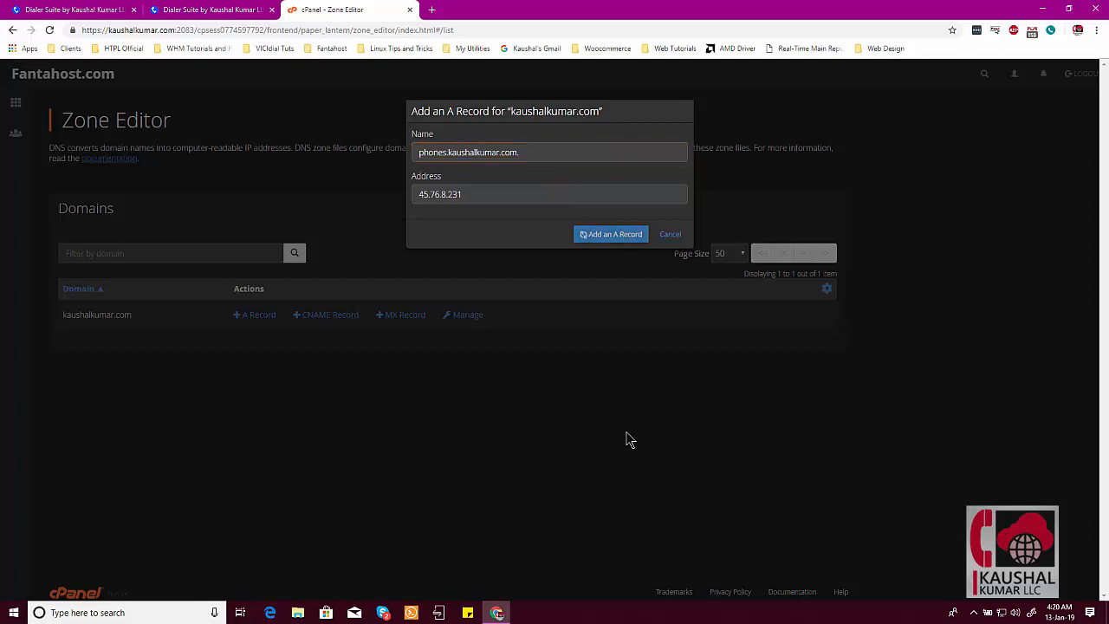
left_click(610, 233)
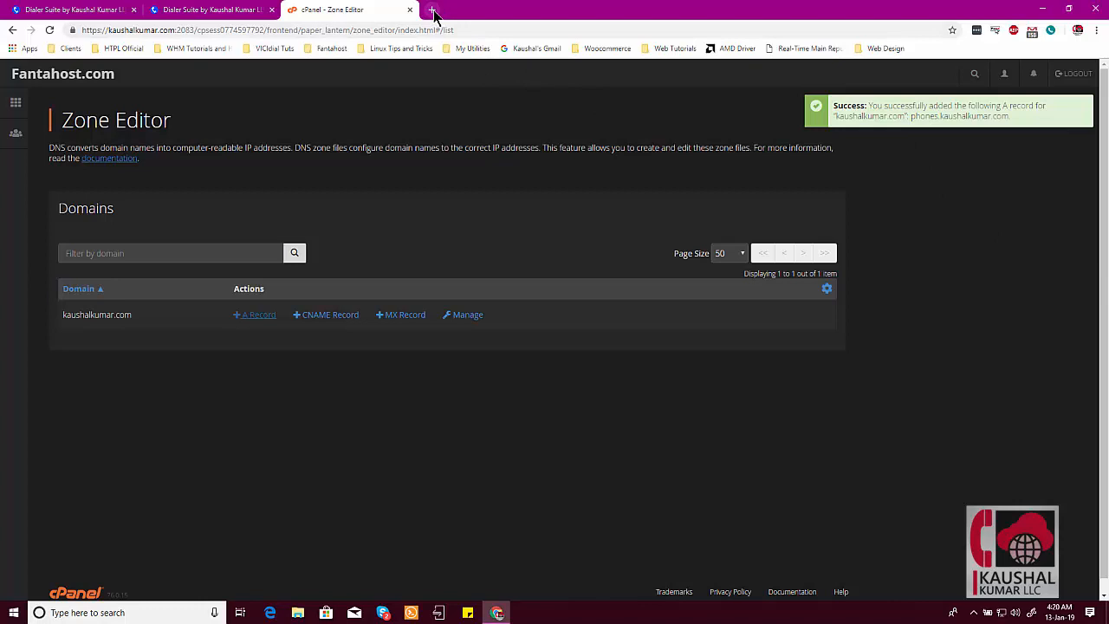
Step: Load phones.kaushalkumar.com in a new tab to confirm the dialer site opens
left_click(433, 10)
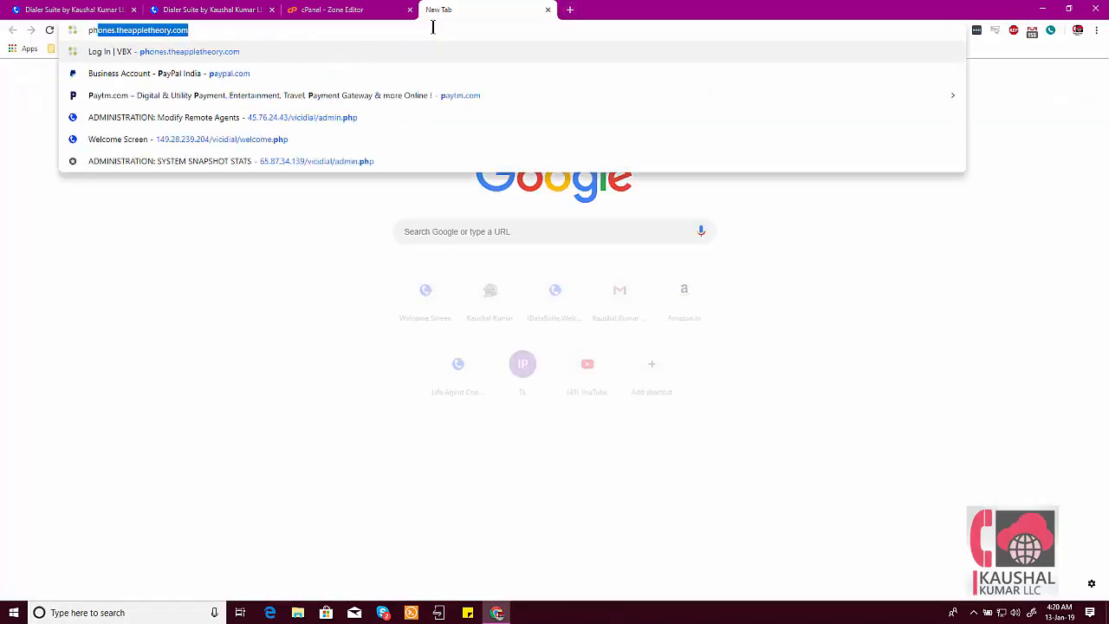
type("phones.kaushalkumar.com")
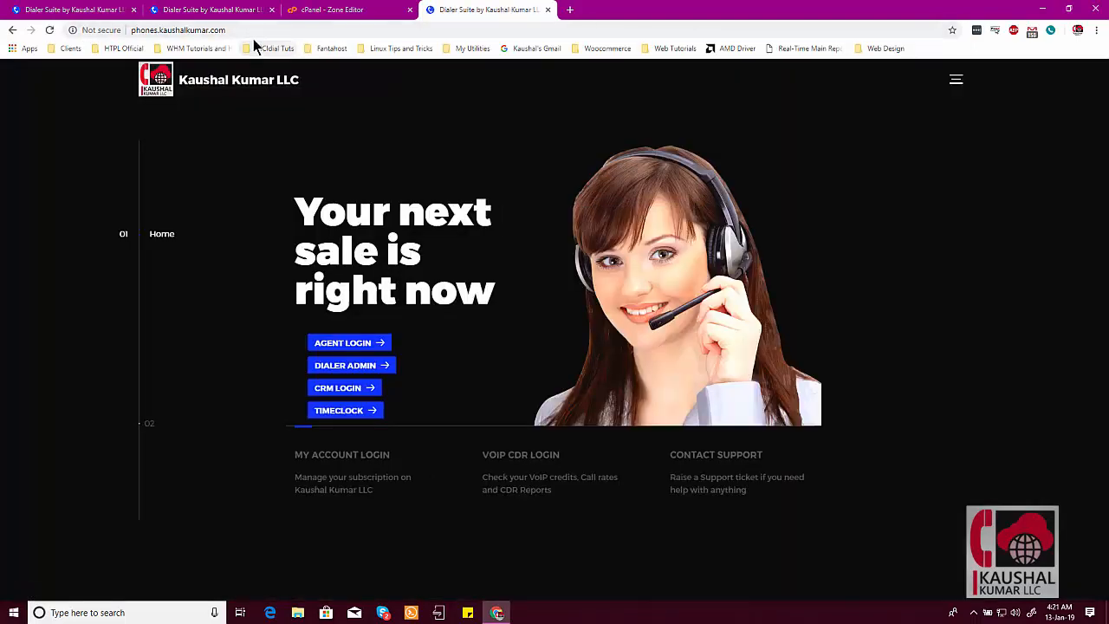
left_click(180, 29)
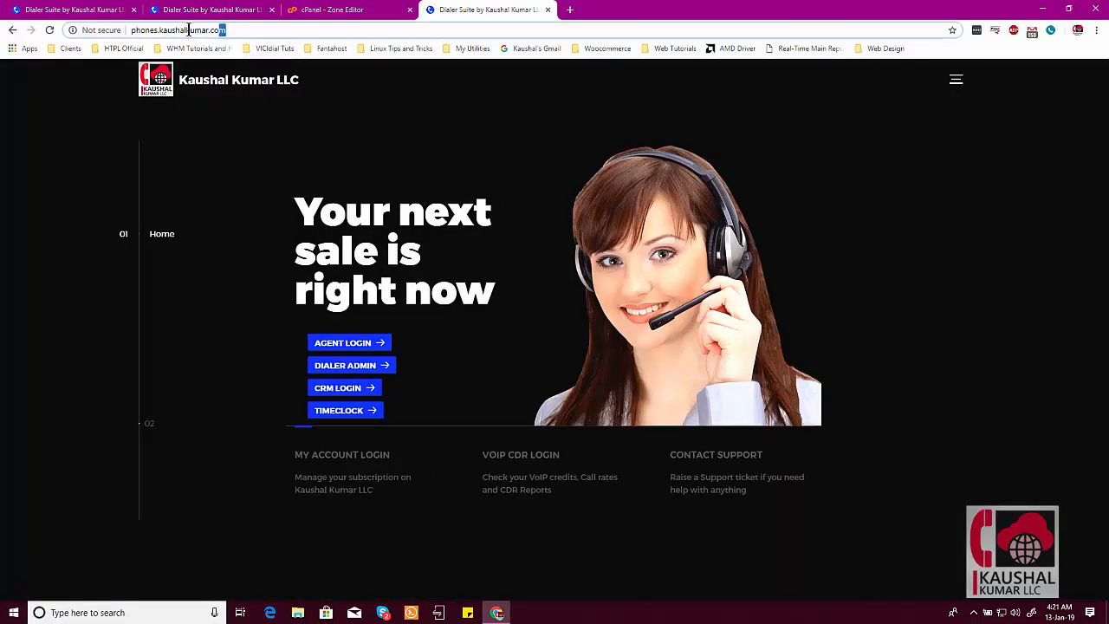
left_click(176, 29)
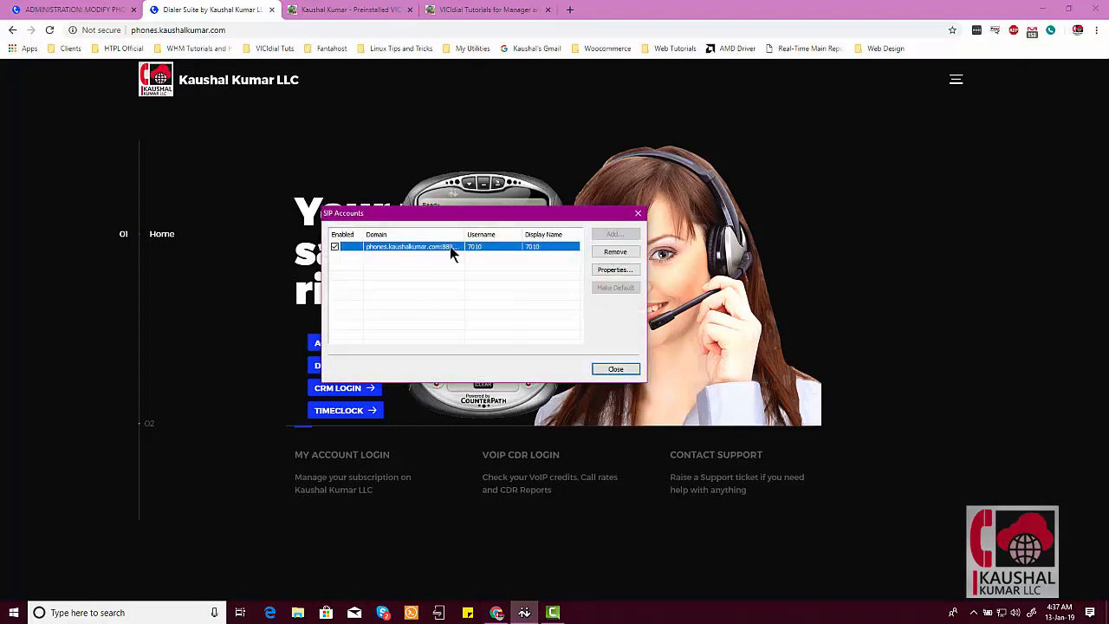
Step: Check the account's domain reads phones.kaushalkumar.com:8089, then close the SIP Accounts list
left_click(613, 270)
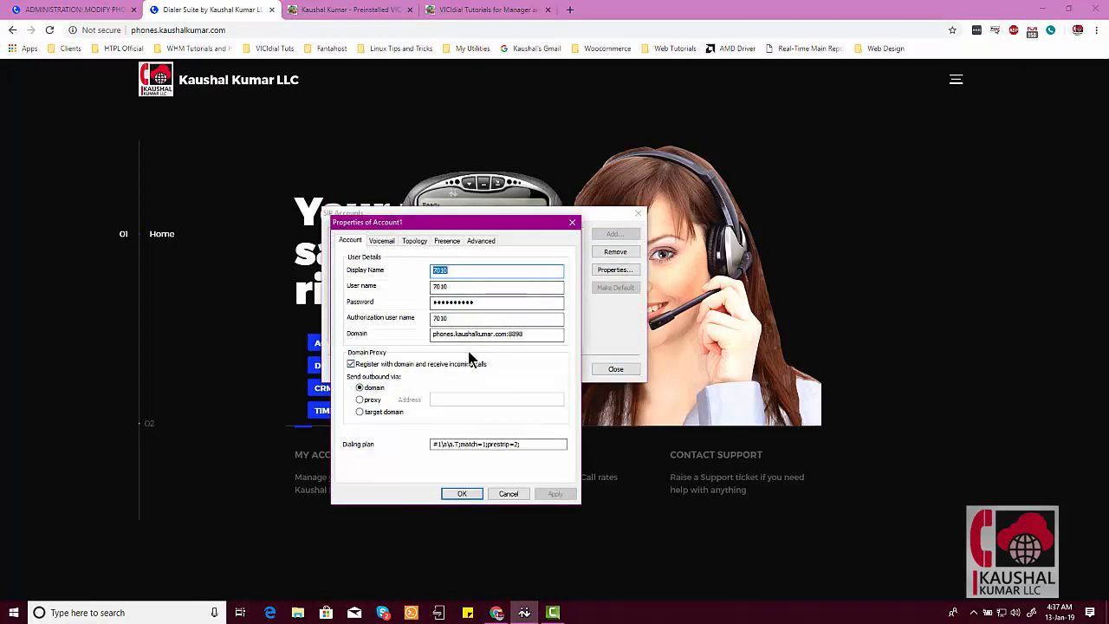
mouse_move(499, 355)
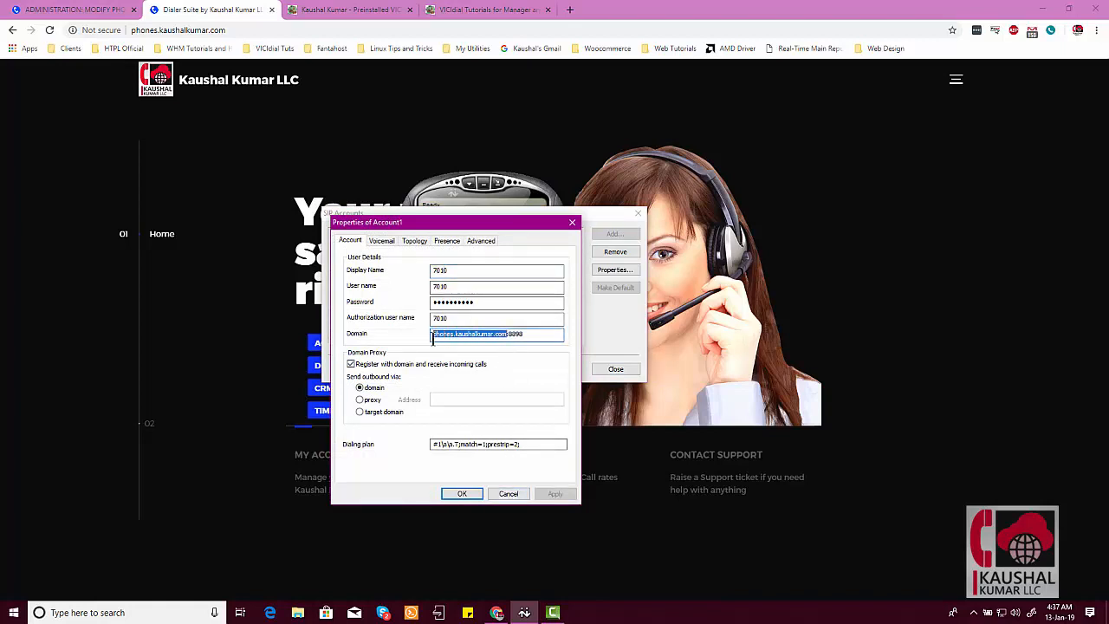
mouse_move(433, 350)
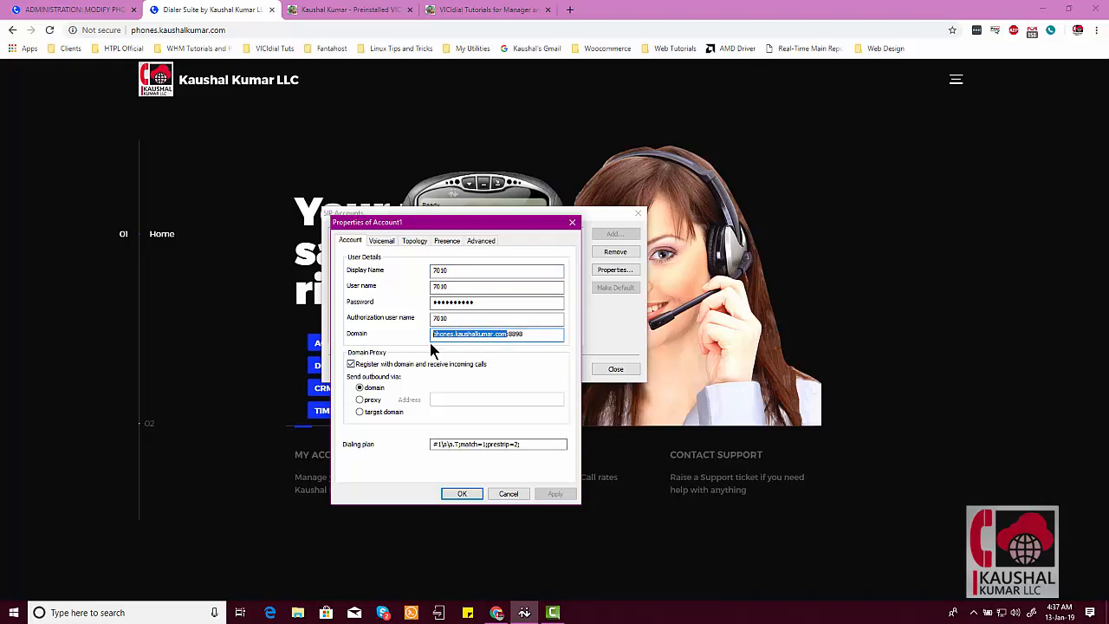
left_click(460, 492)
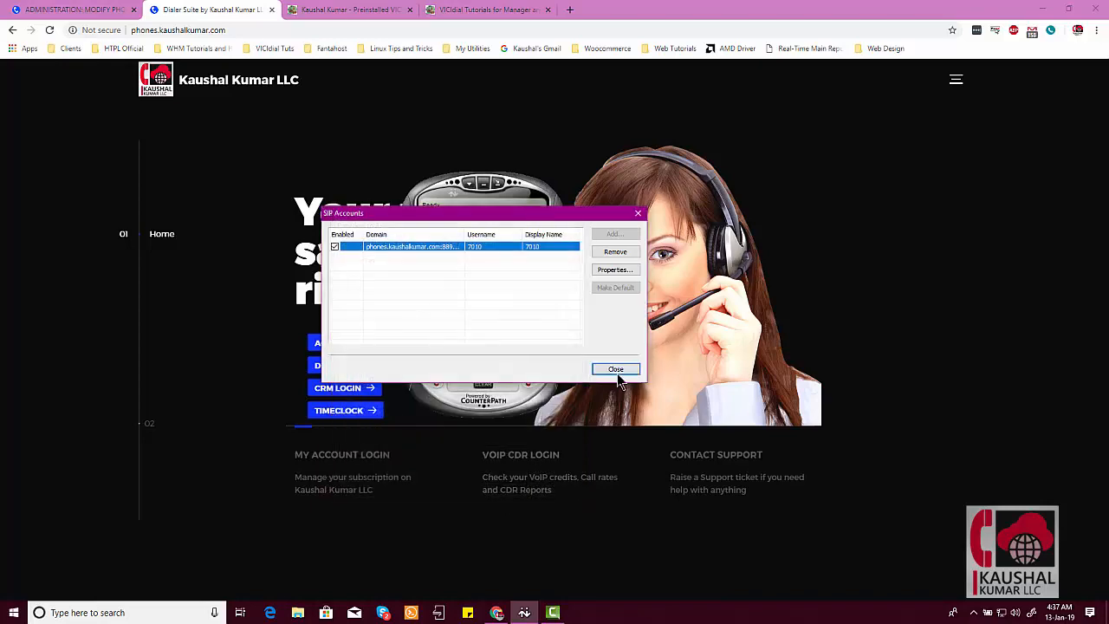
left_click(615, 369)
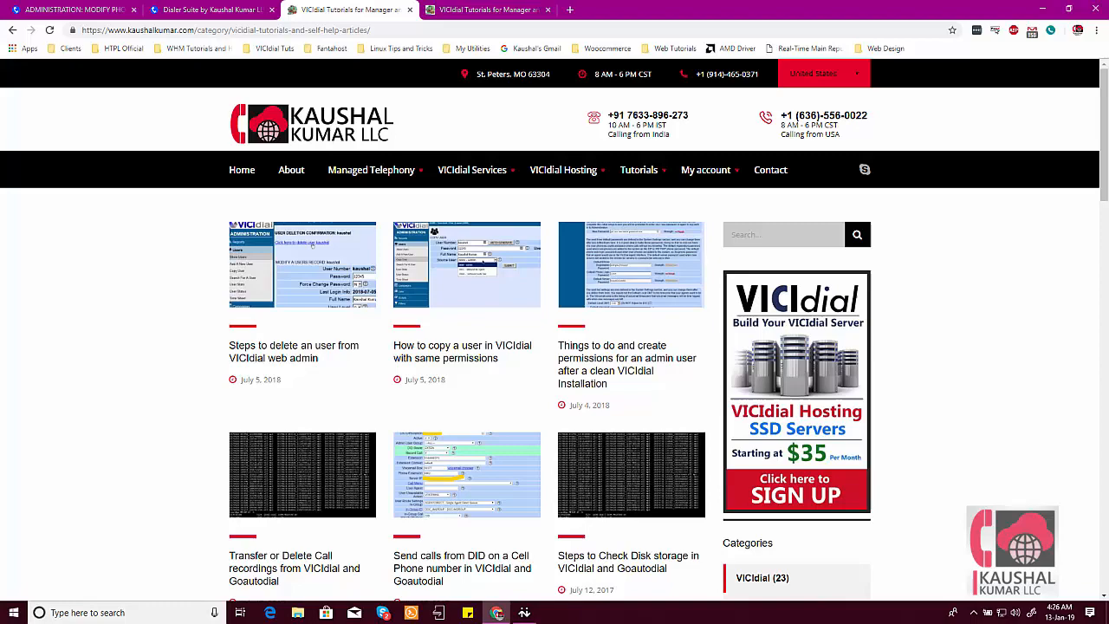
Step: Scroll through the VICIdial hosting plans from $35 up to custom cluster pricing
scroll("down", 3)
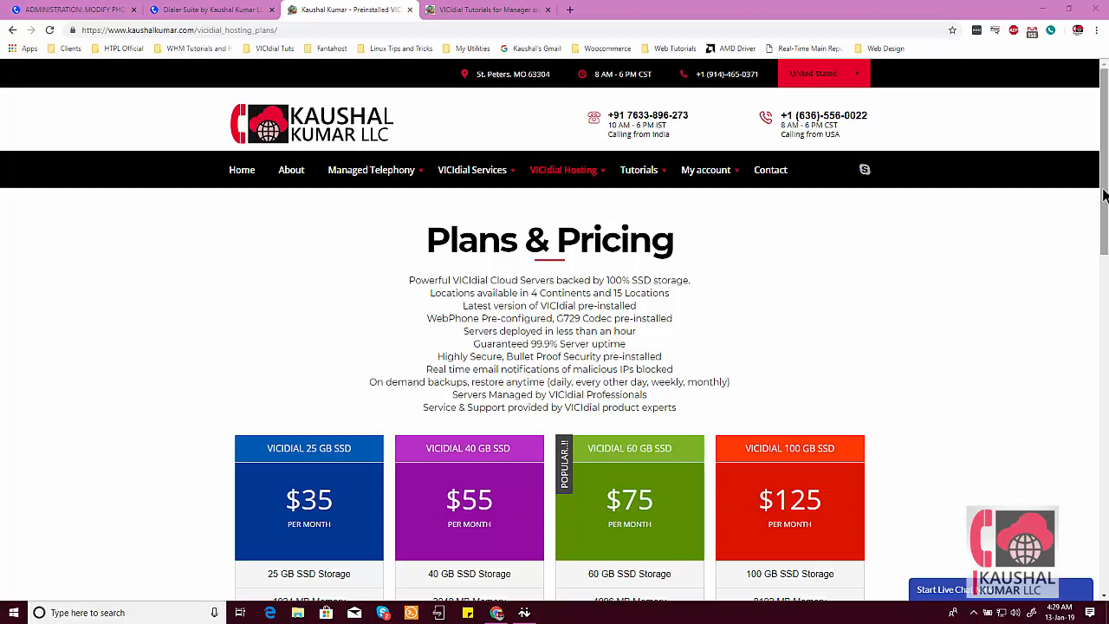
scroll("down", 3)
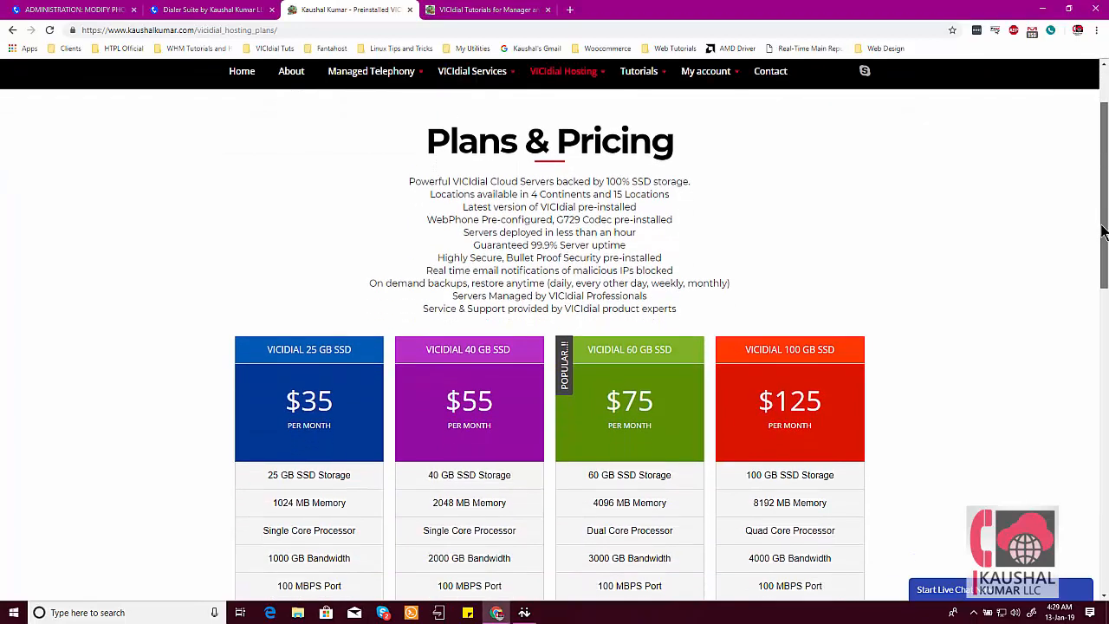
scroll("down", 3)
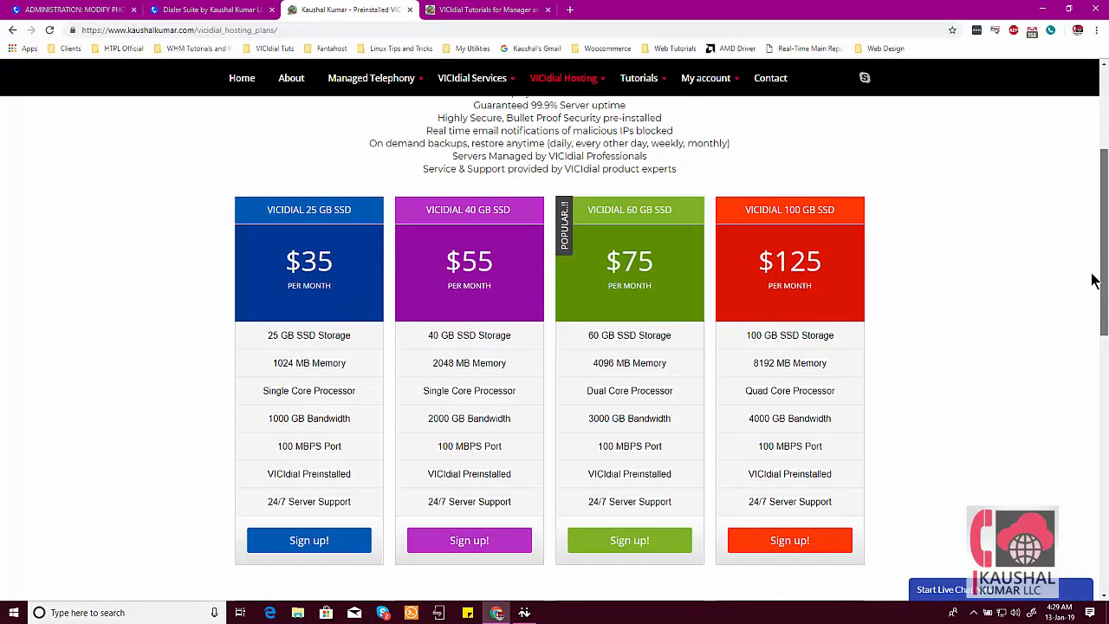
scroll("down", 3)
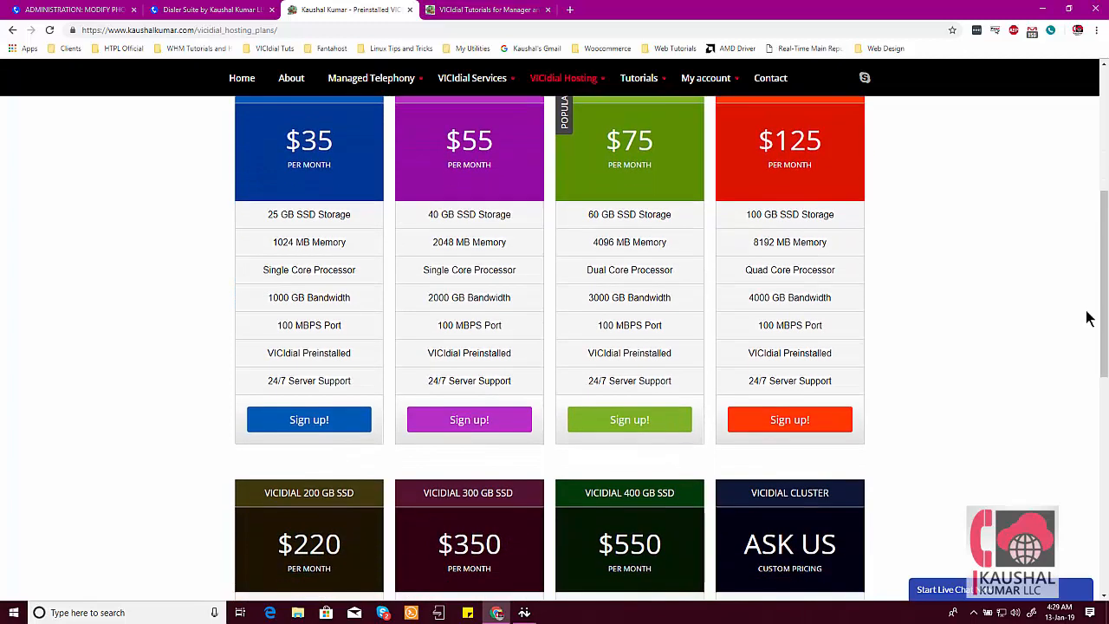
scroll("up", 3)
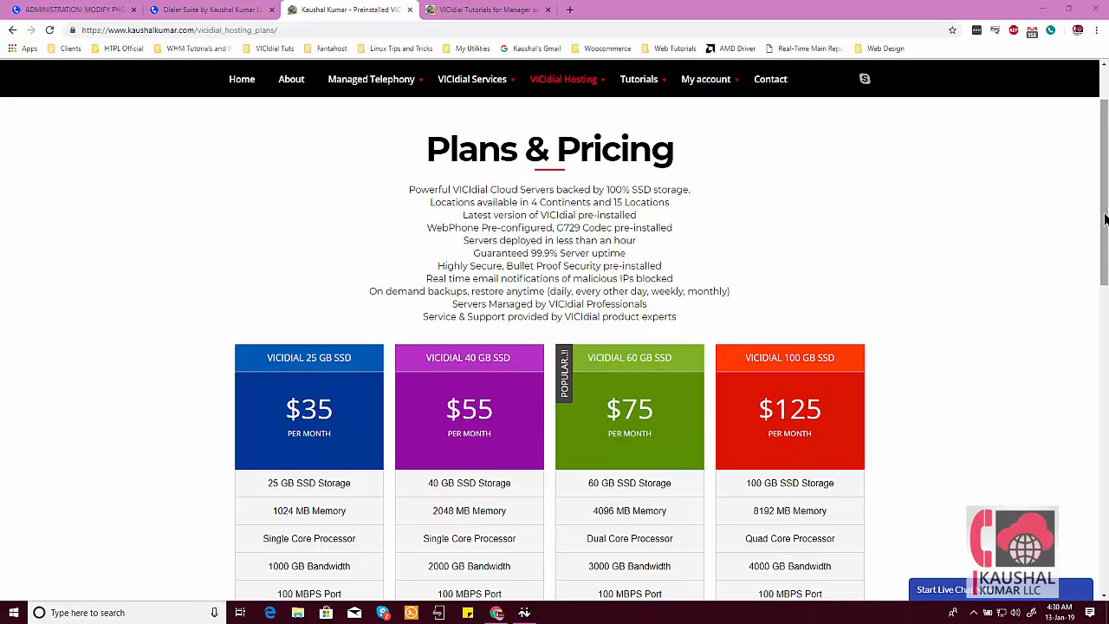
scroll("down", 3)
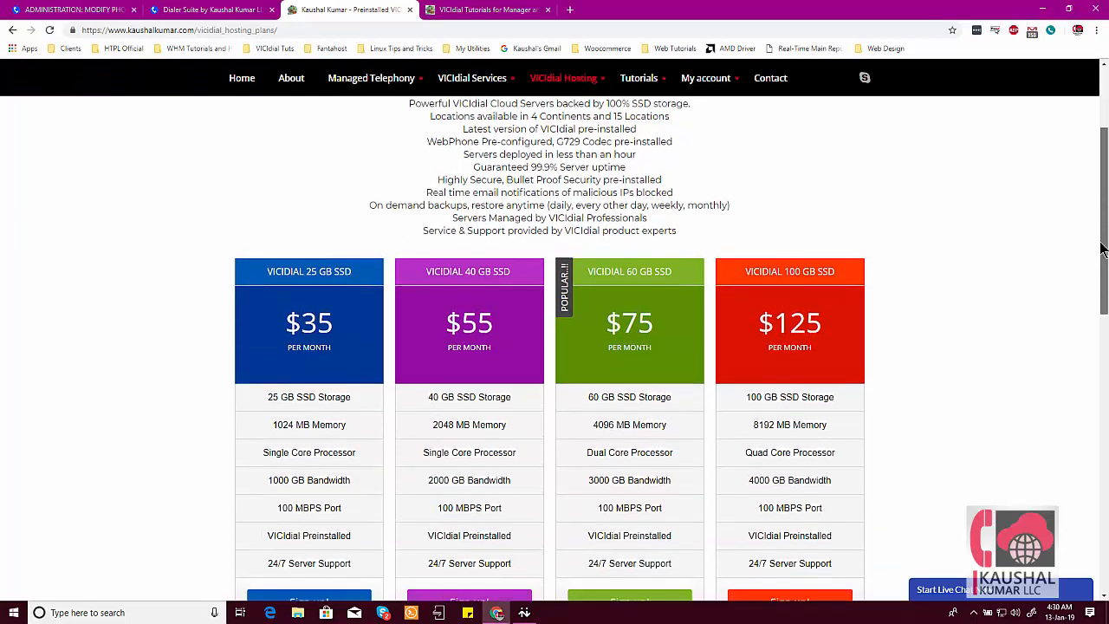
scroll("down", 3)
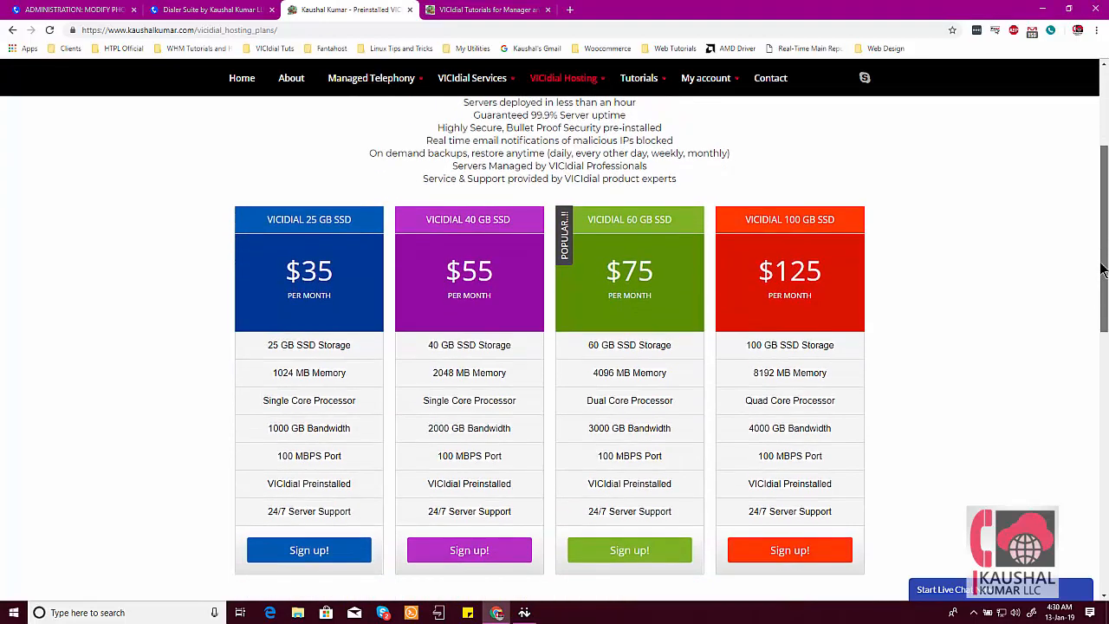
scroll("down", 3)
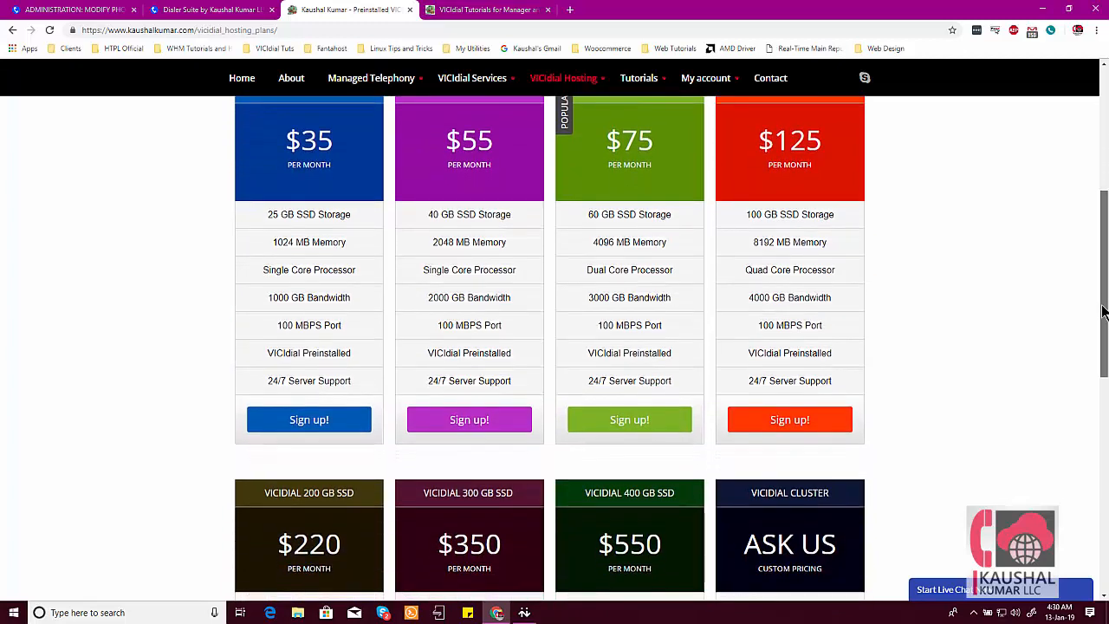
scroll("down", 3)
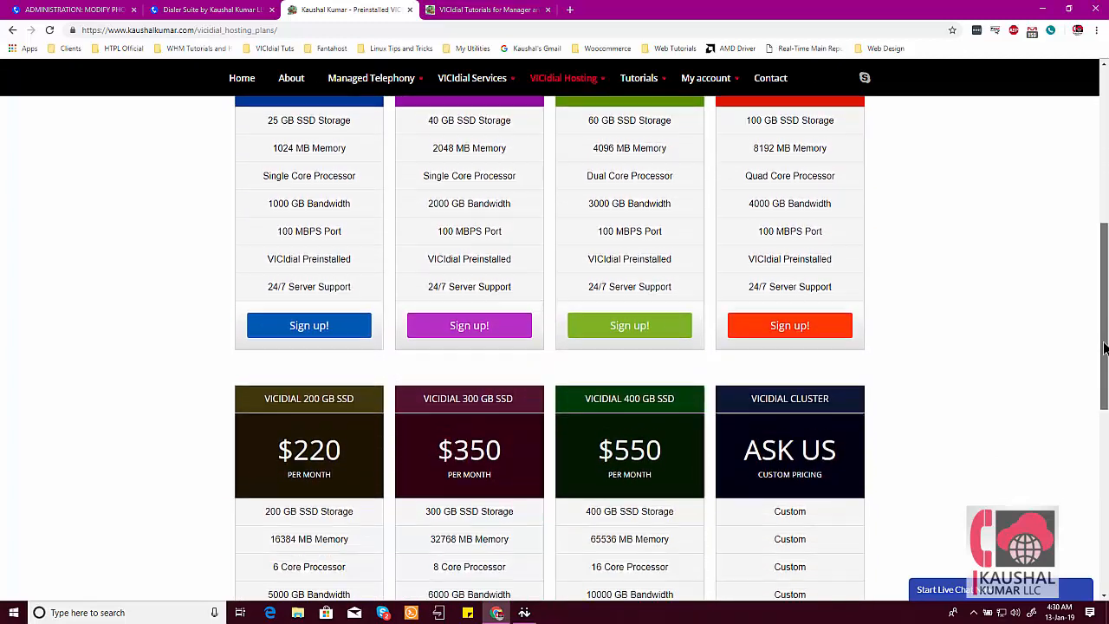
scroll("down", 3)
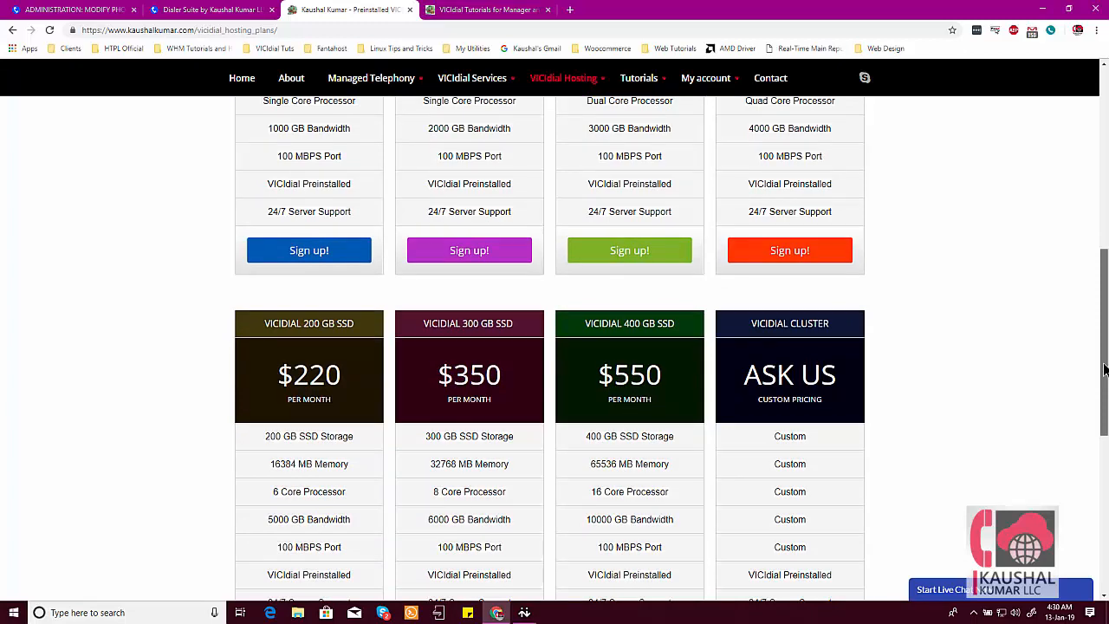
scroll("down", 3)
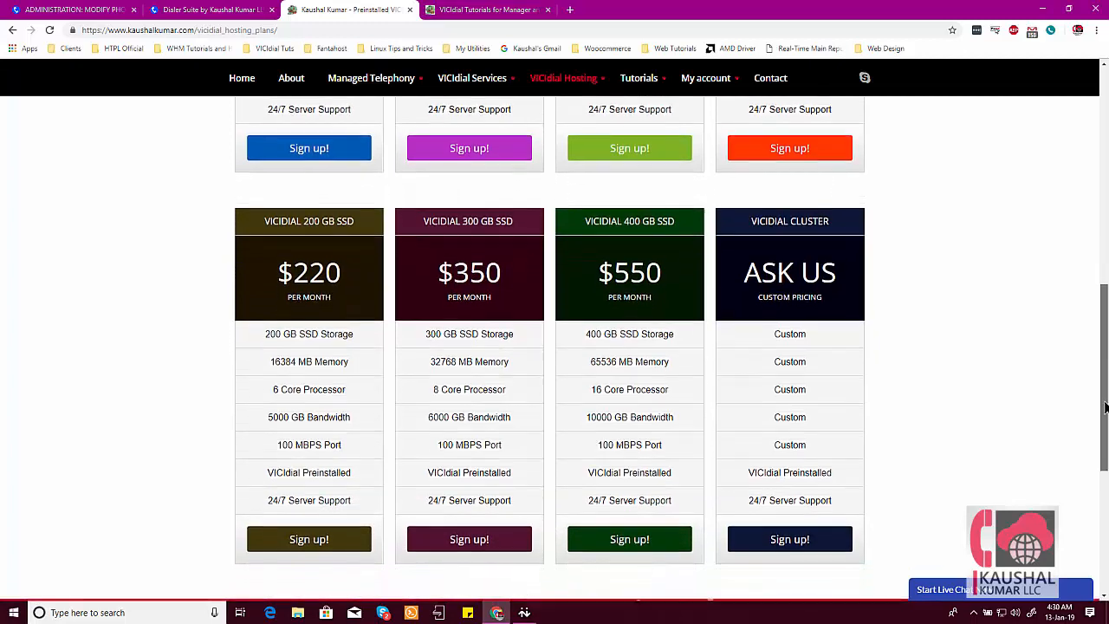
scroll("down", 3)
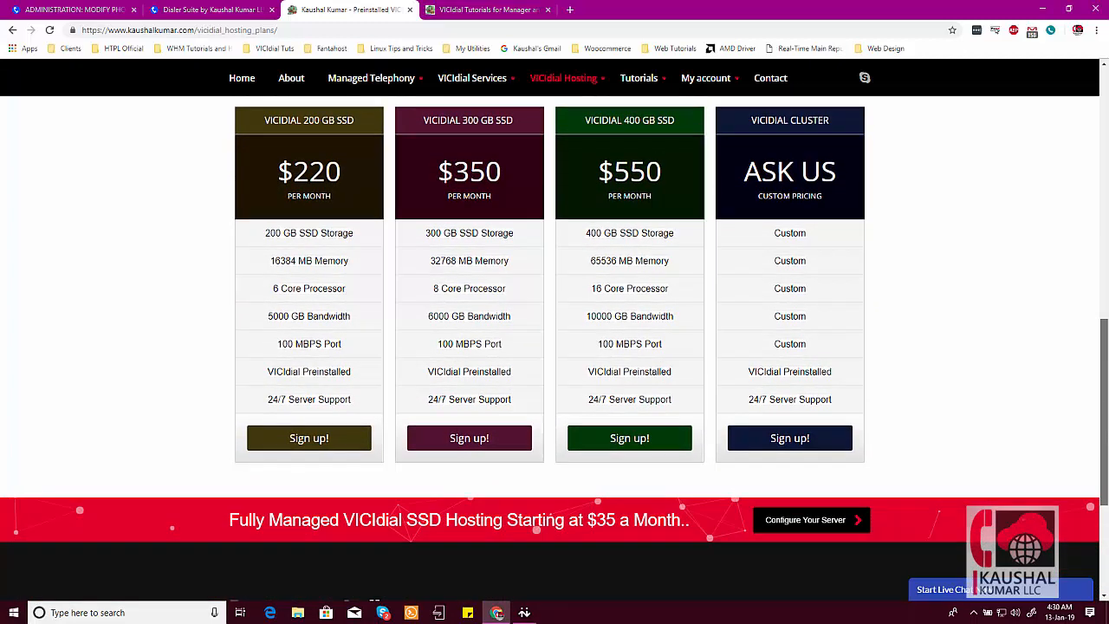